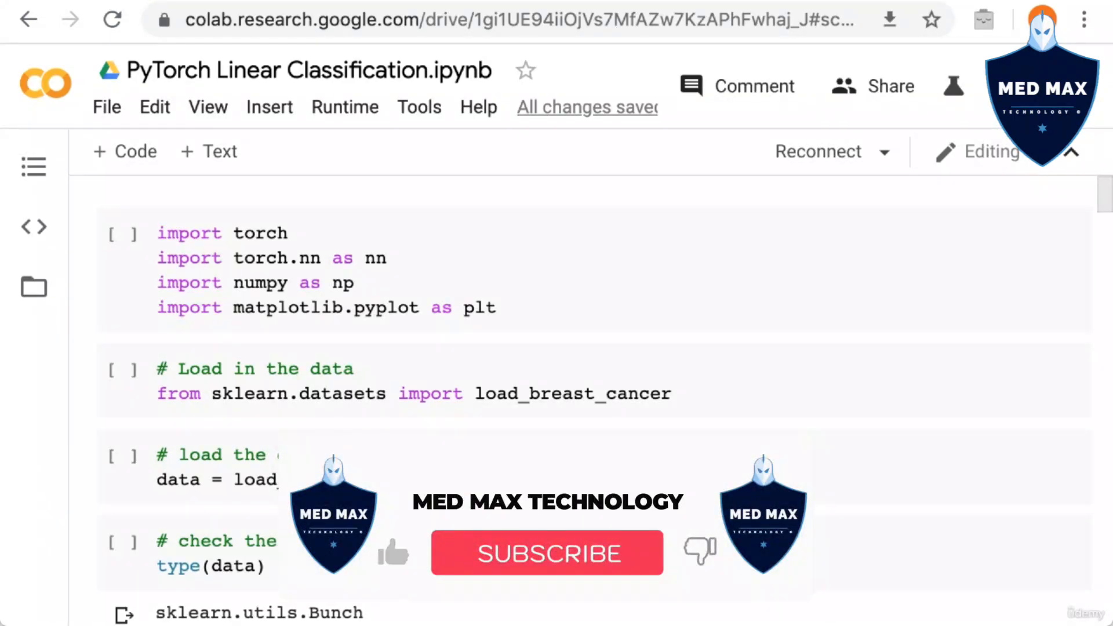
# Step: Connect to a runtime and run the library import and load_breast_cancer import cells
pyautogui.click(546, 553)
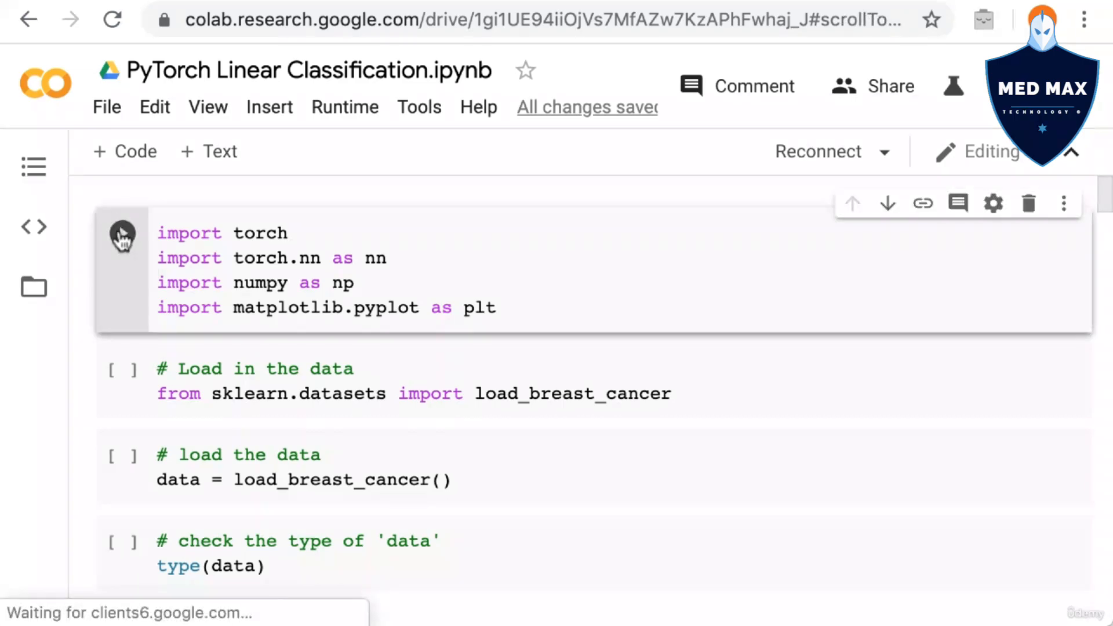
pyautogui.click(122, 233)
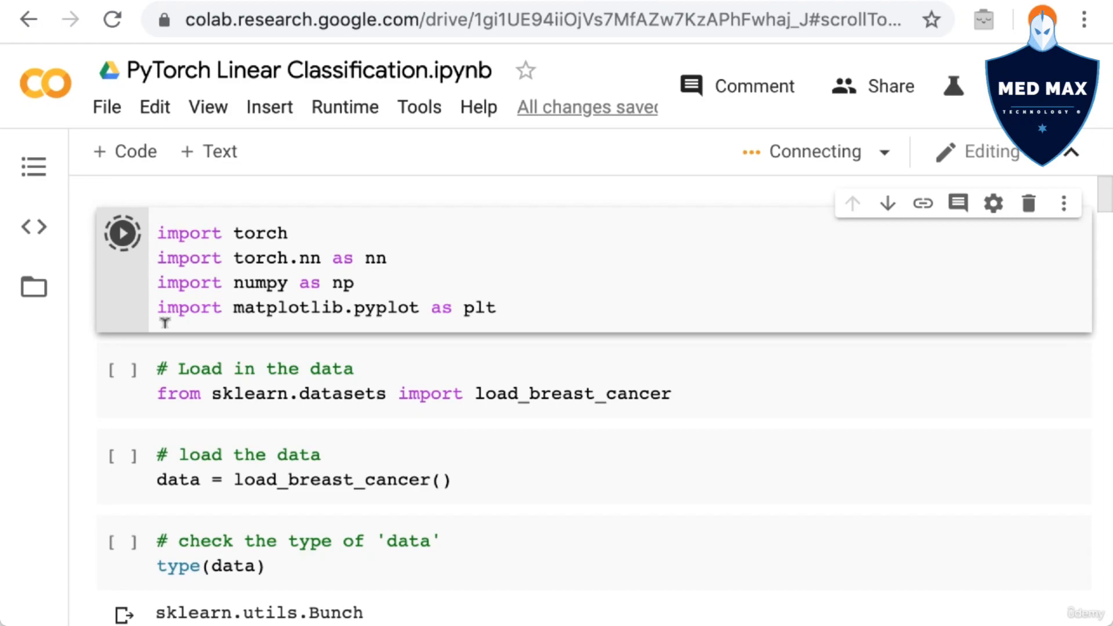
pyautogui.click(123, 371)
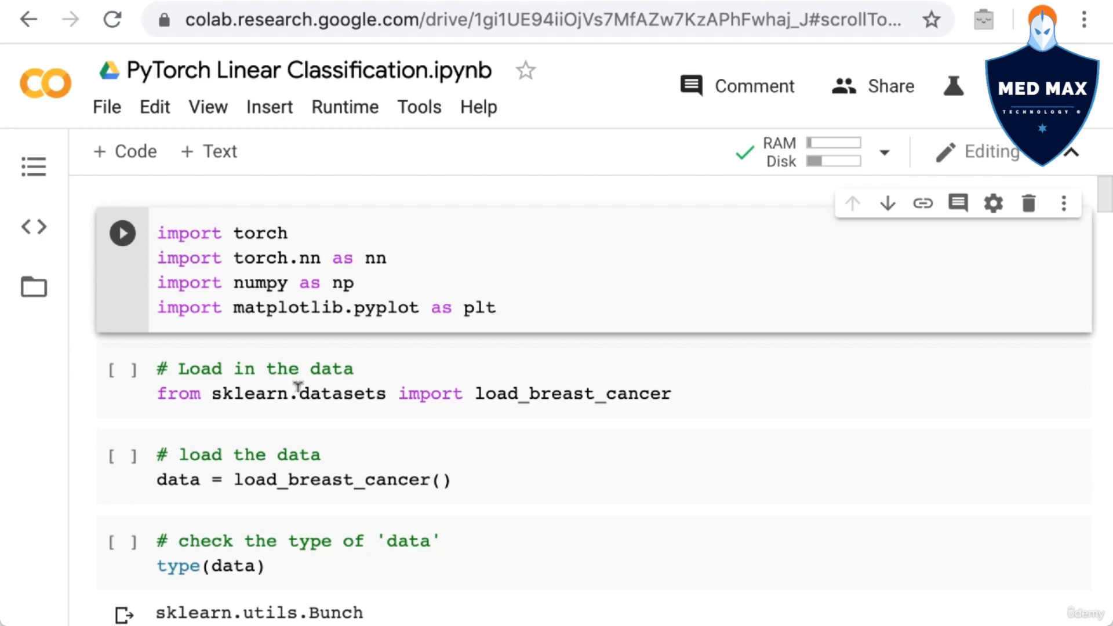
pyautogui.click(122, 233)
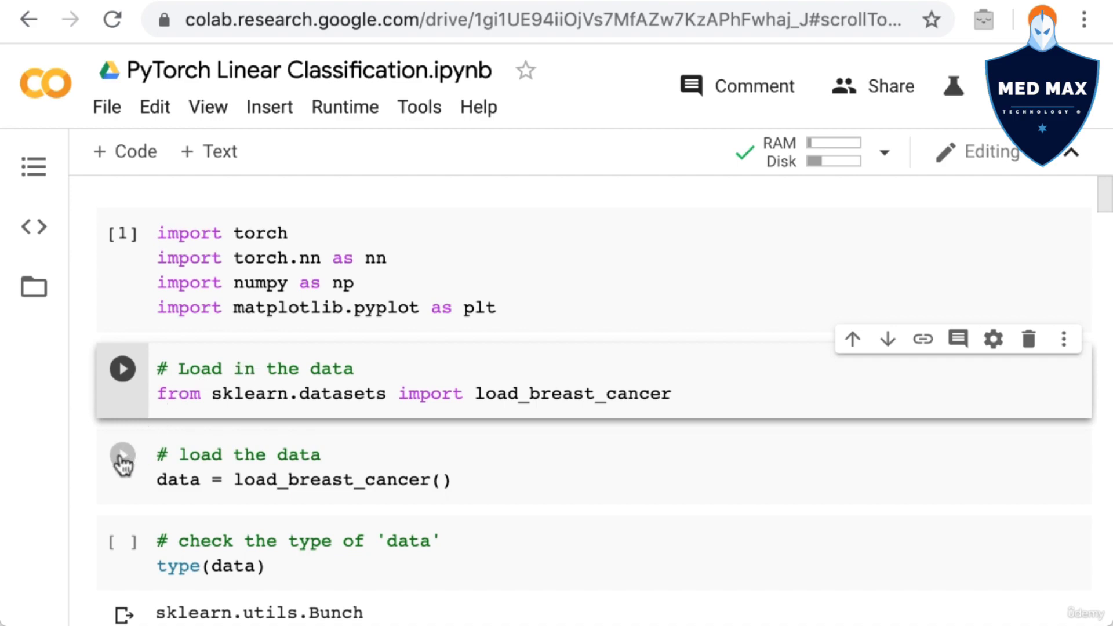
pyautogui.click(121, 368)
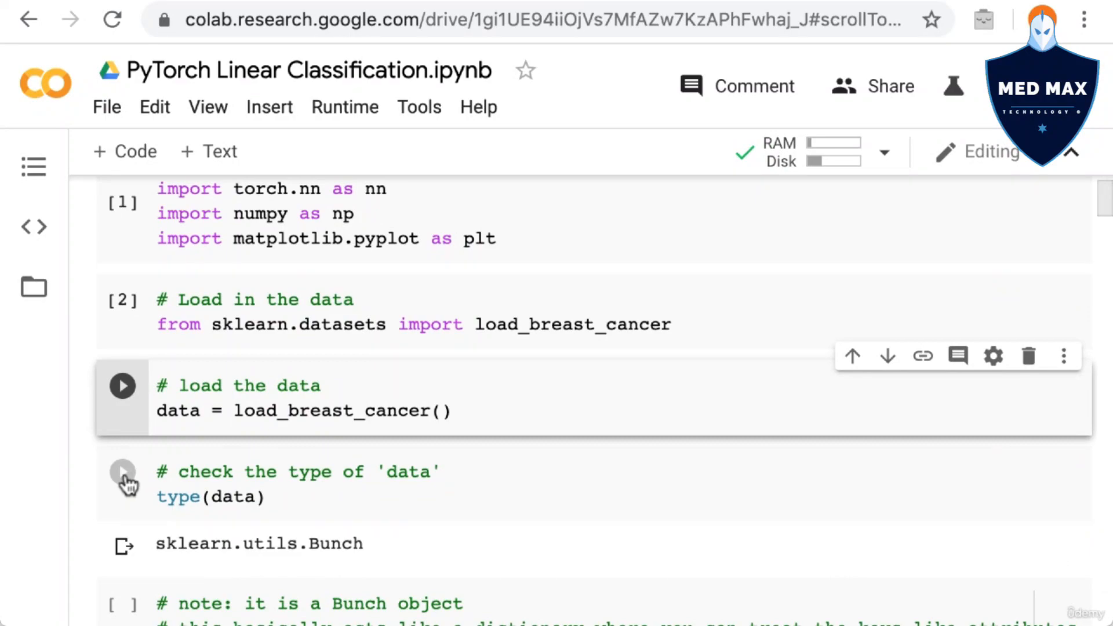
# Step: Run the load data, type(data) and data.keys() cells in order
pyautogui.click(121, 480)
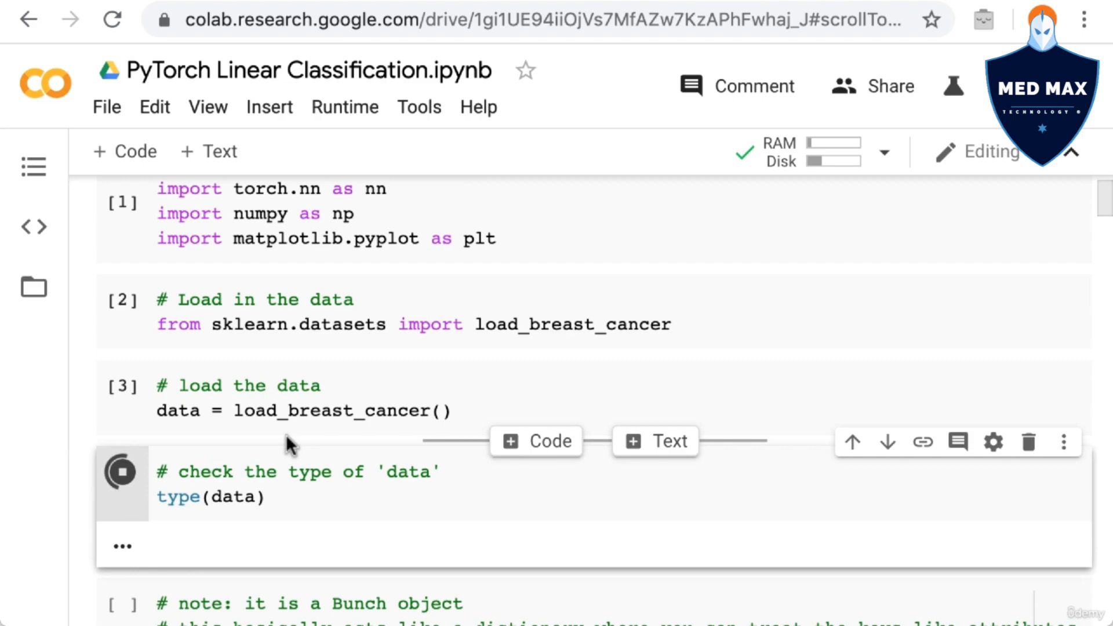
pyautogui.click(121, 471)
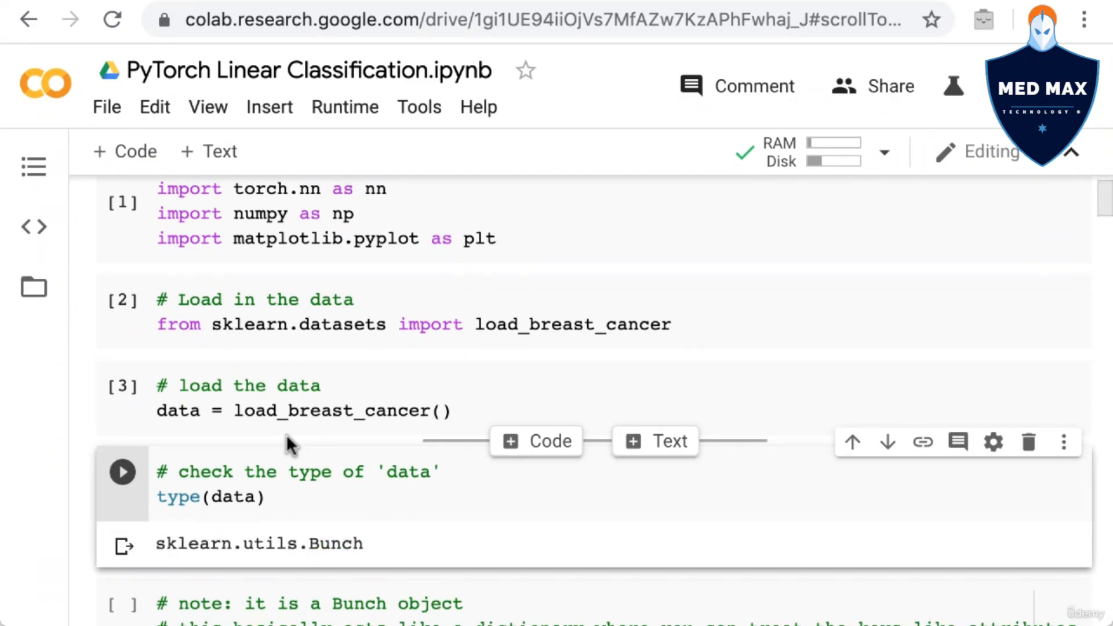
pyautogui.scroll(-3)
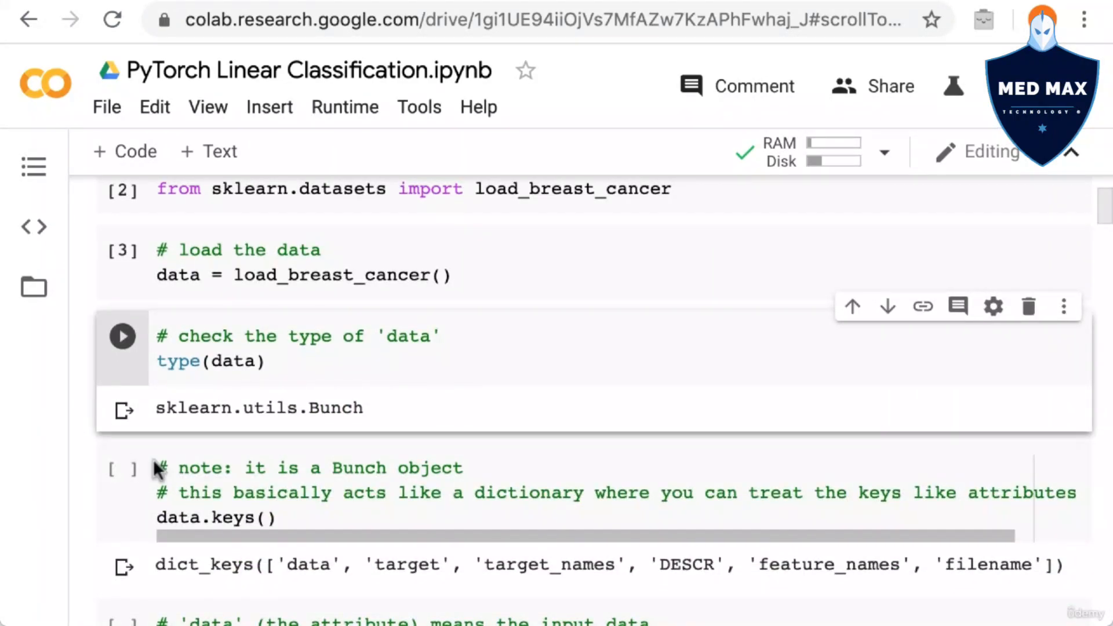
pyautogui.click(122, 336)
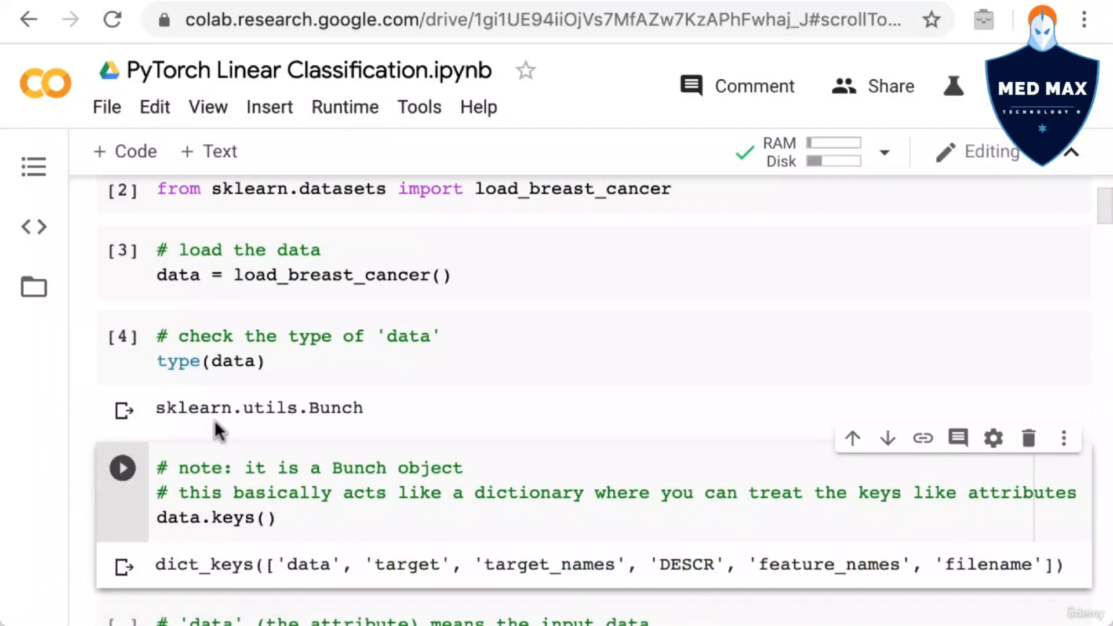
pyautogui.moveTo(212, 422)
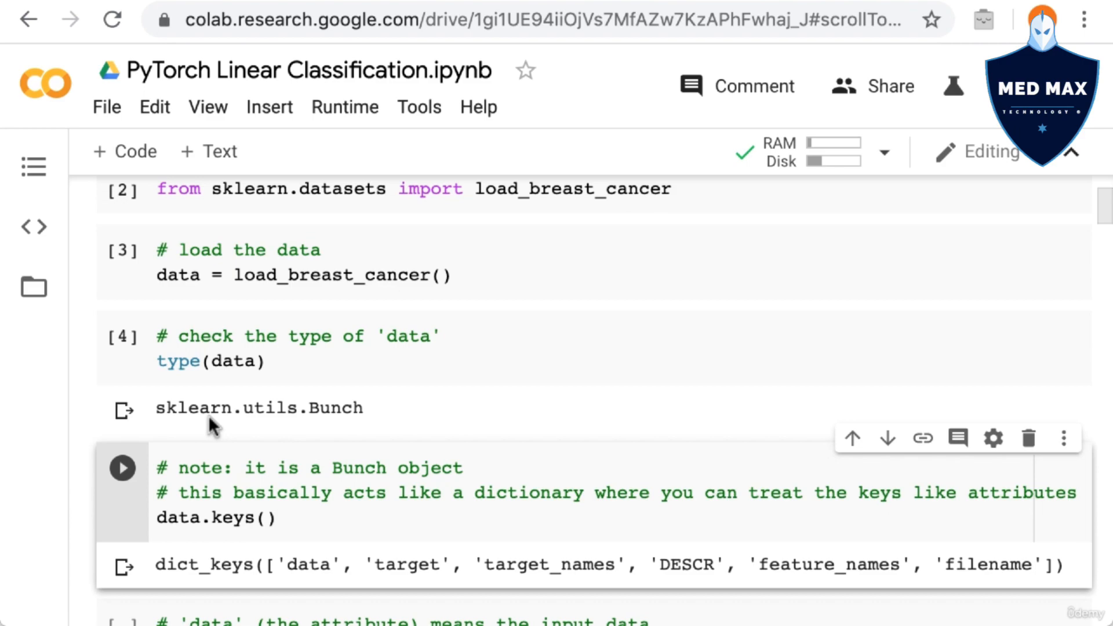
pyautogui.scroll(-3)
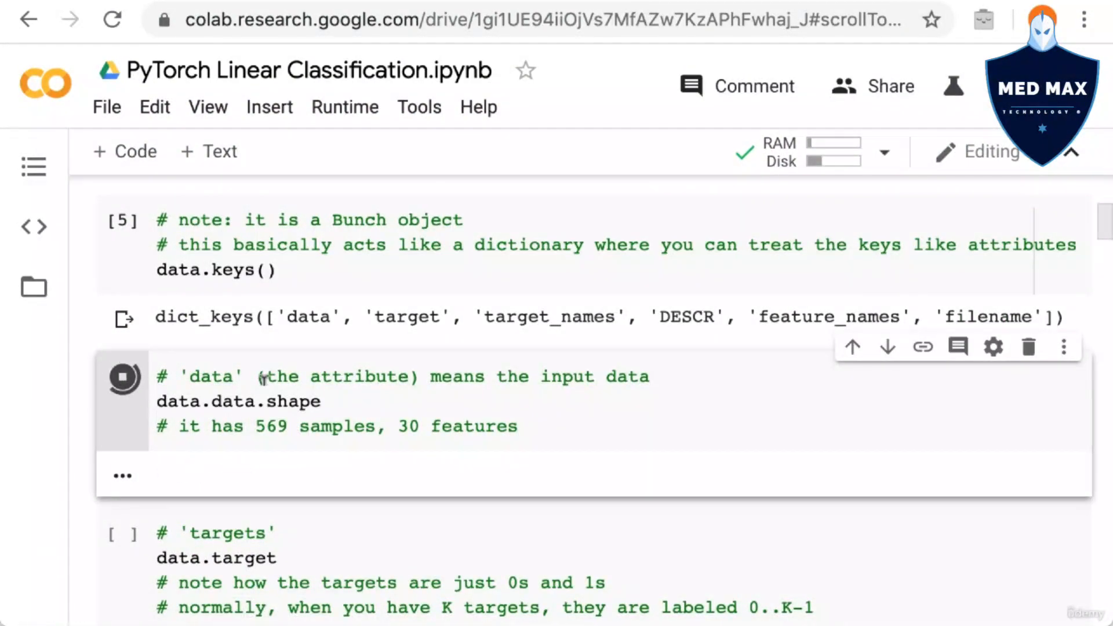
# Step: Run the data.data.shape cell showing (569, 30) and the data.target cell showing 0/1 labels
pyautogui.click(122, 377)
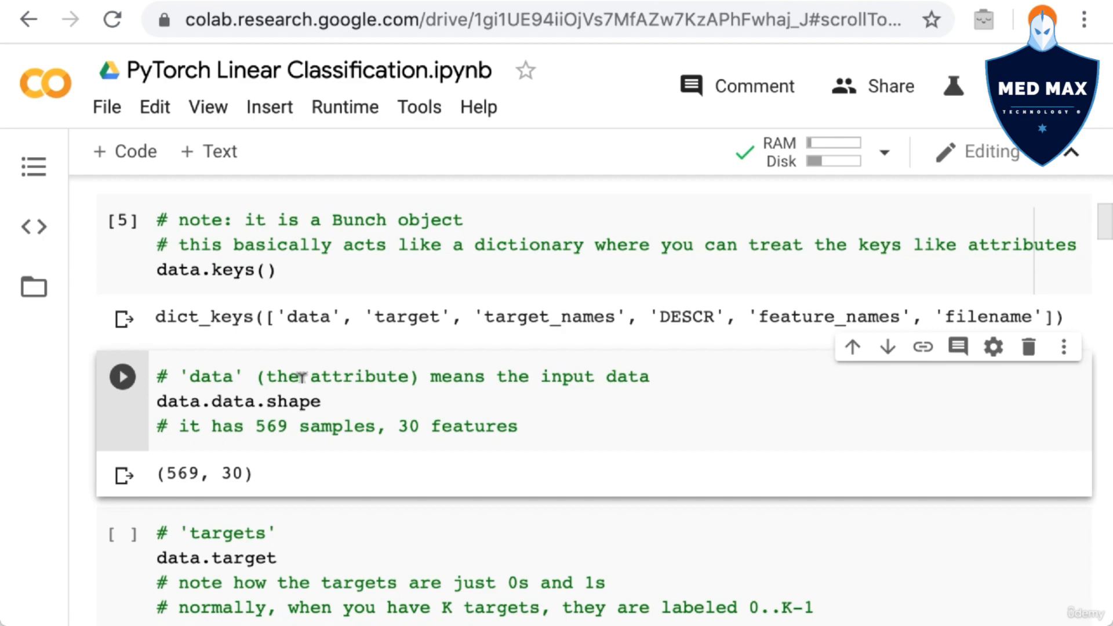
pyautogui.click(122, 376)
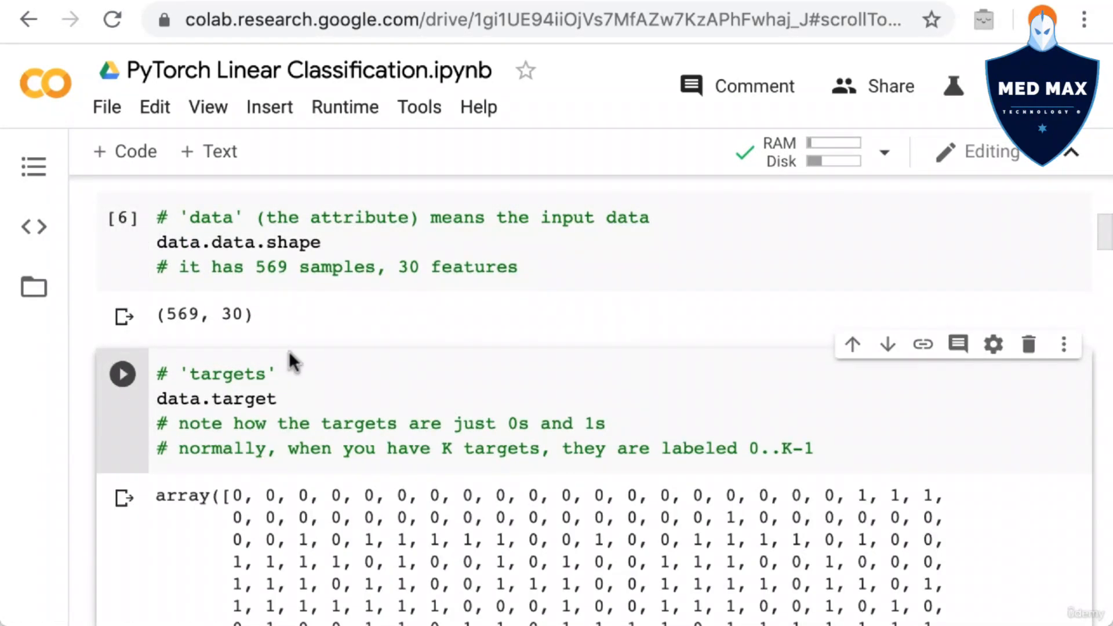
pyautogui.scroll(-3)
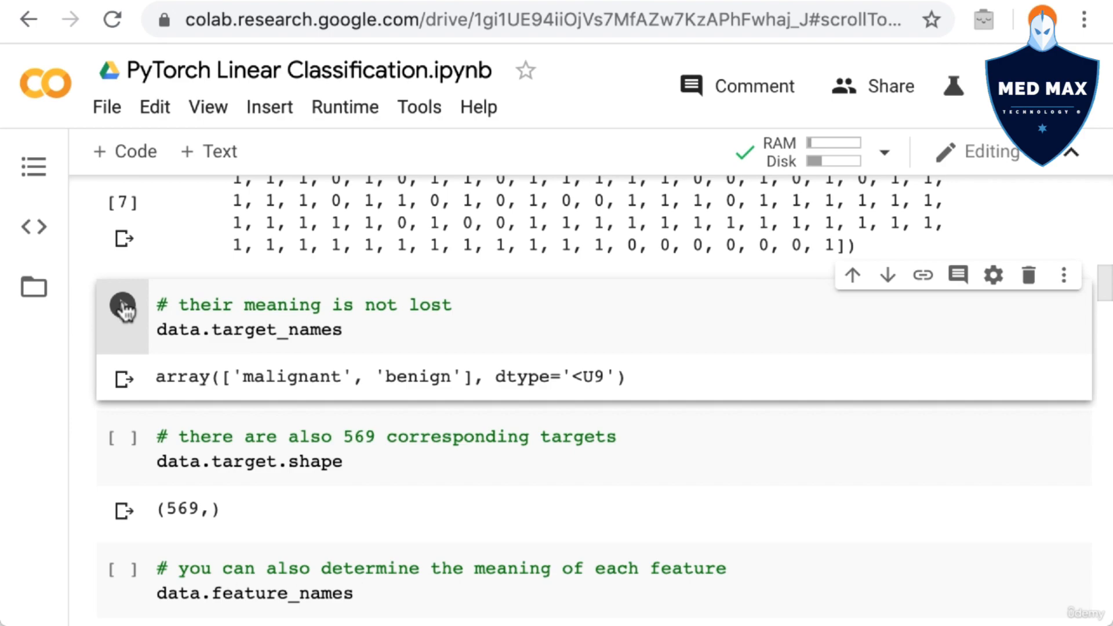
pyautogui.moveTo(124, 306)
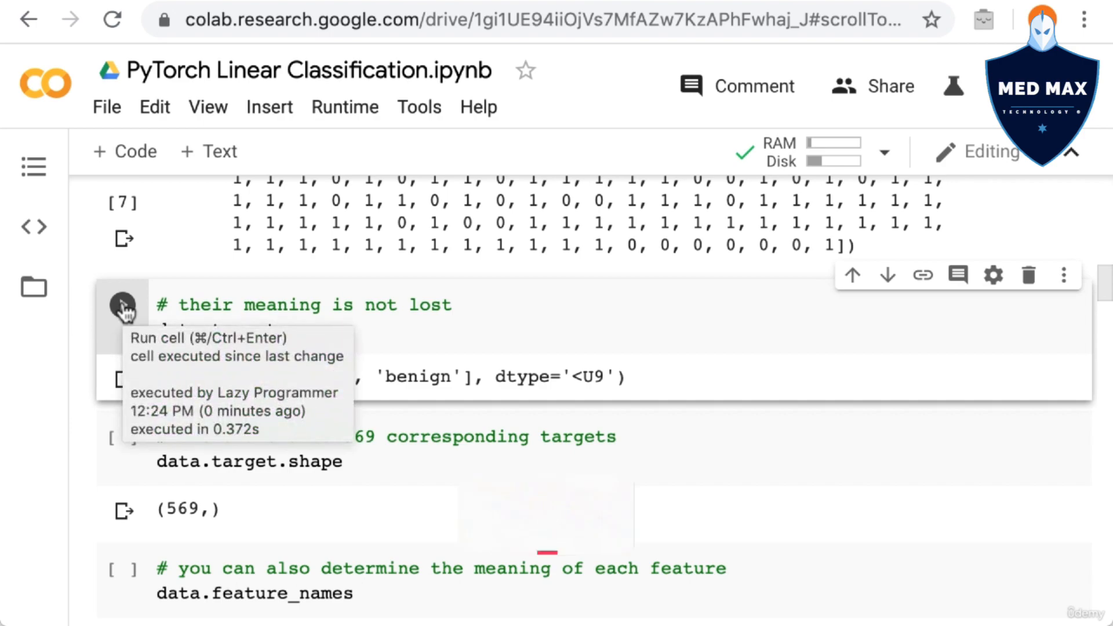
# Step: Run data.target.shape showing 569 targets, then reach the data.feature_names cell
pyautogui.click(123, 304)
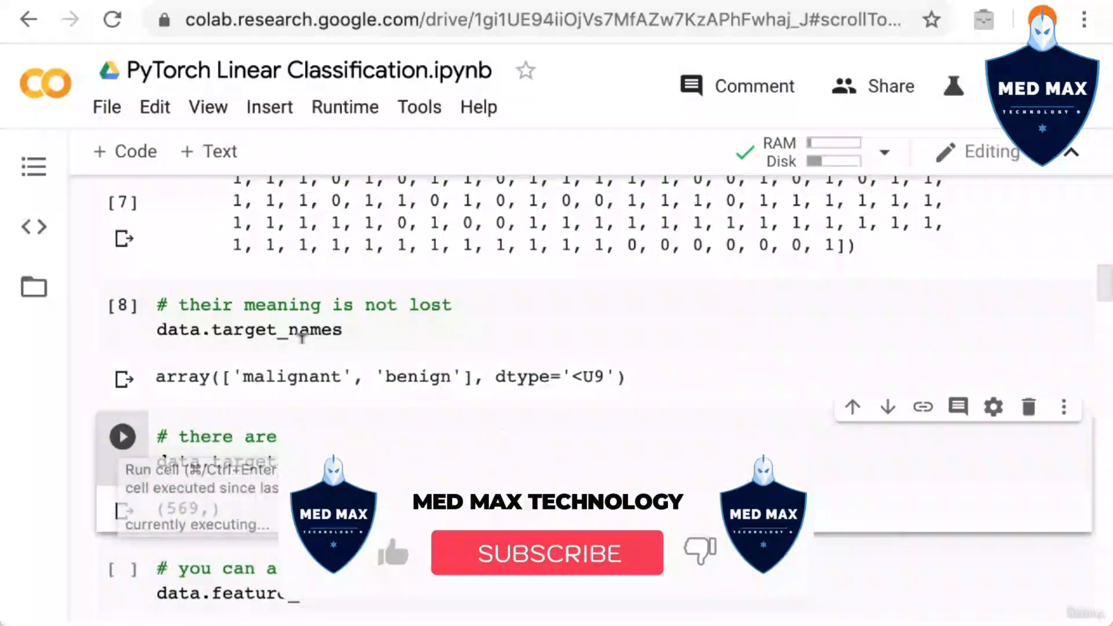
pyautogui.click(546, 553)
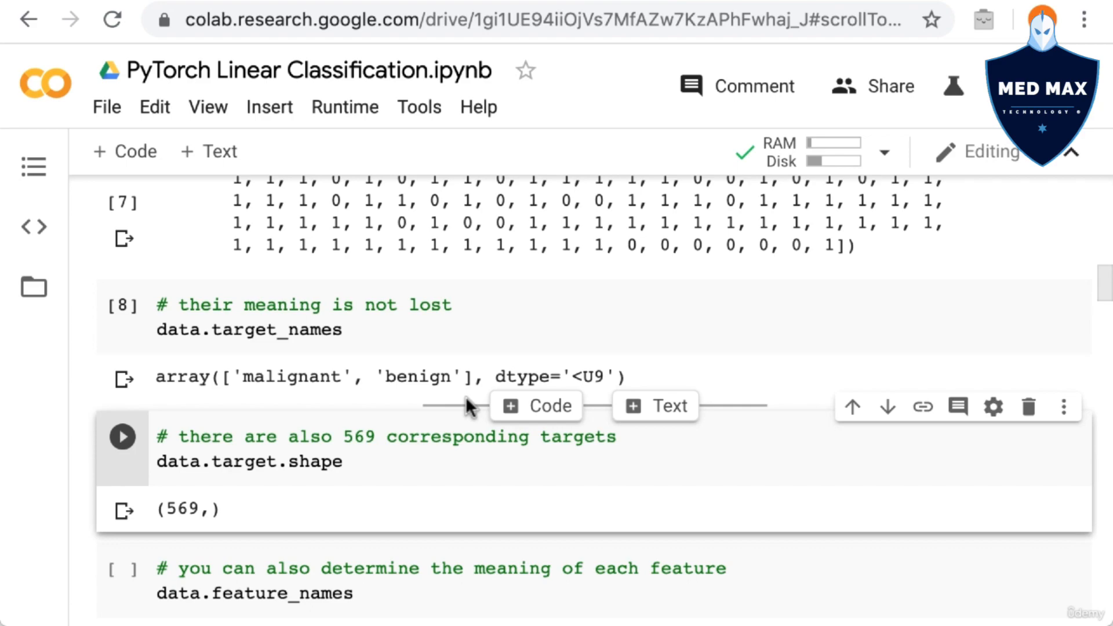
pyautogui.scroll(-3)
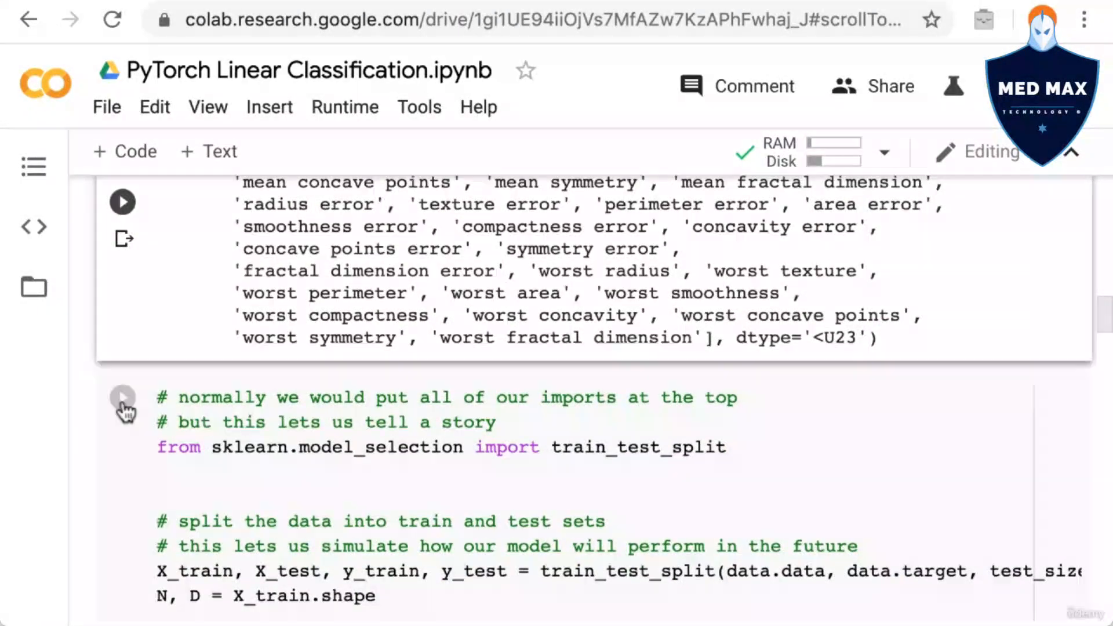
# Step: Run the train_test_split cell creating X_train, X_test, y_train and y_test
pyautogui.scroll(-3)
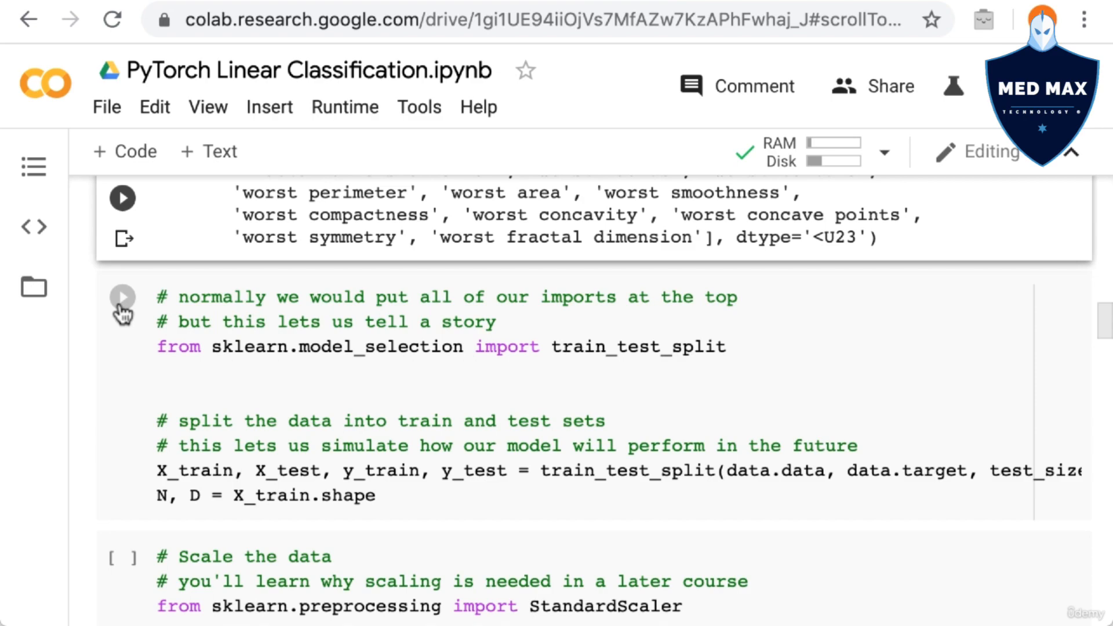
pyautogui.click(122, 296)
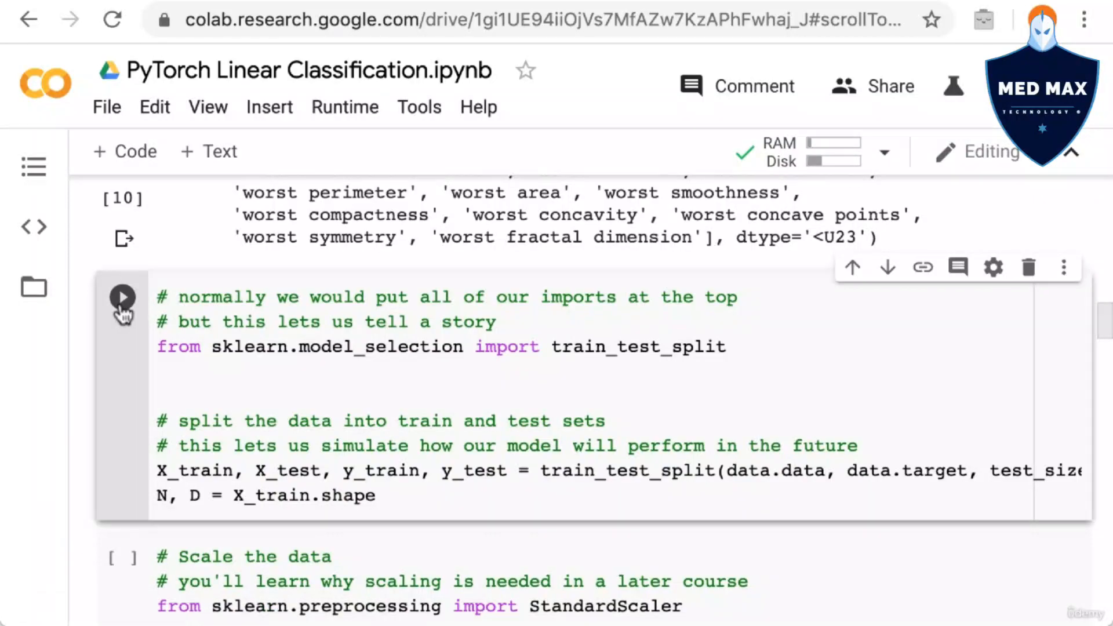
pyautogui.click(123, 297)
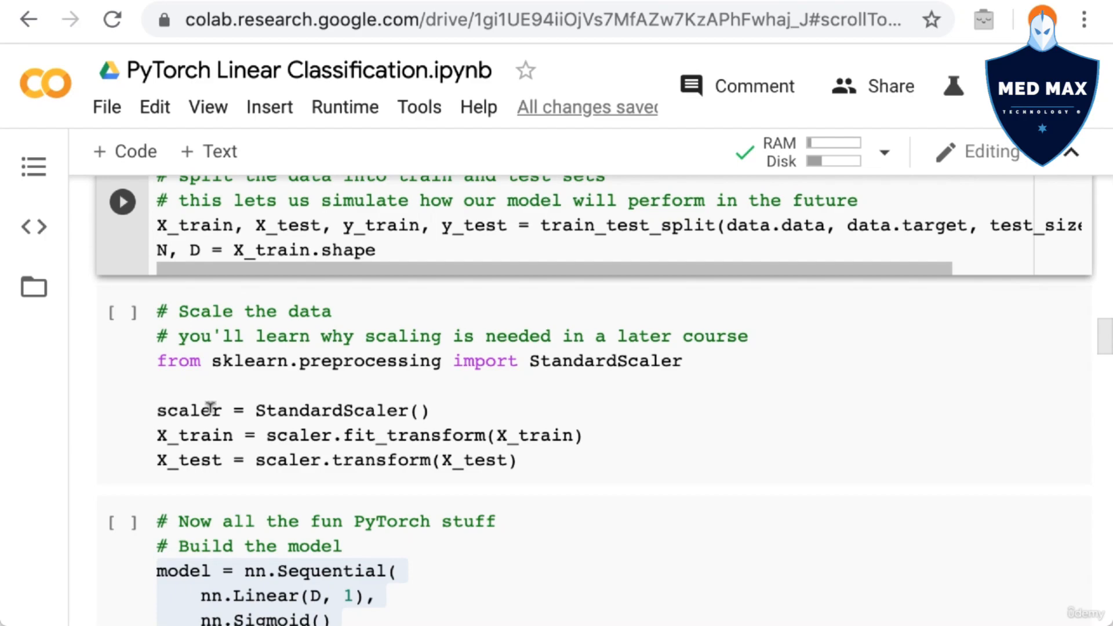
# Step: Run the 'Scale the data' cell with StandardScaler fit_transform and transform
pyautogui.click(121, 201)
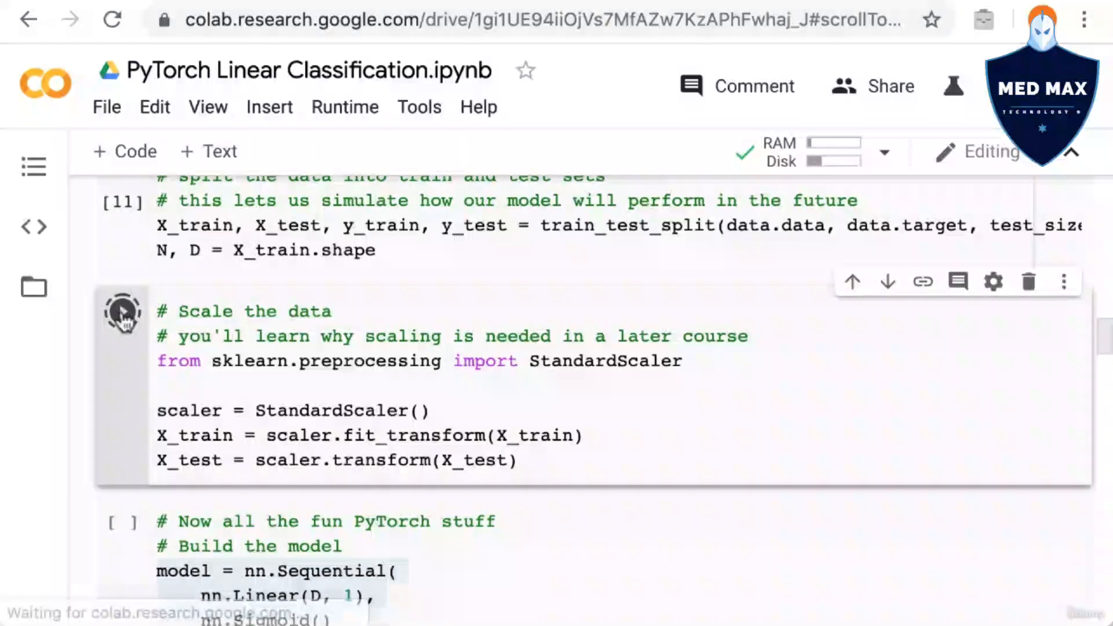
pyautogui.moveTo(122, 311)
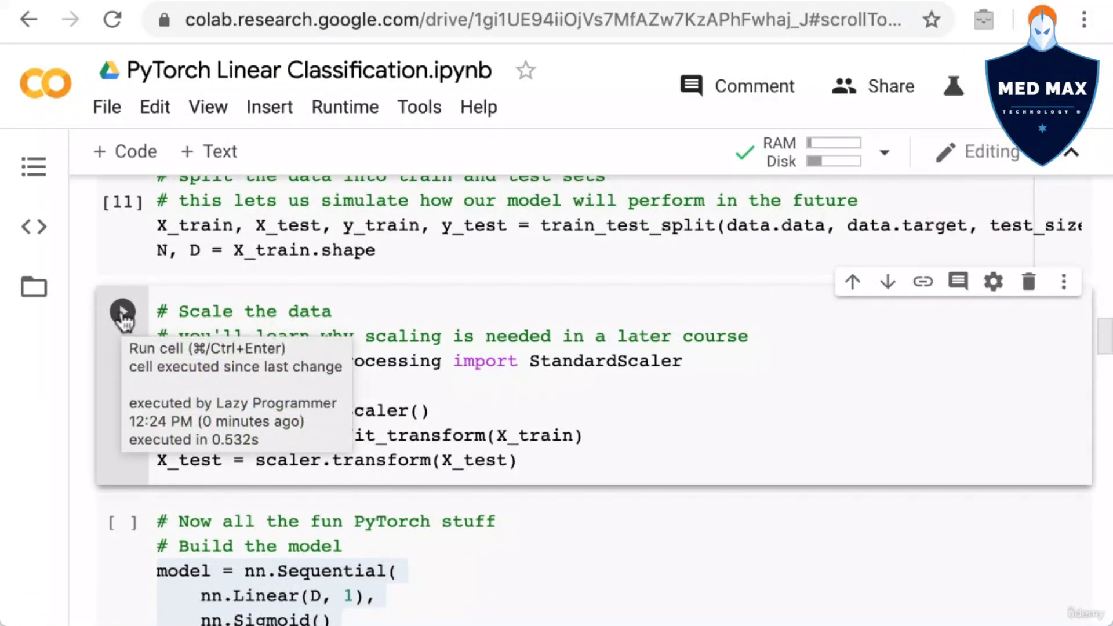
pyautogui.moveTo(358, 307)
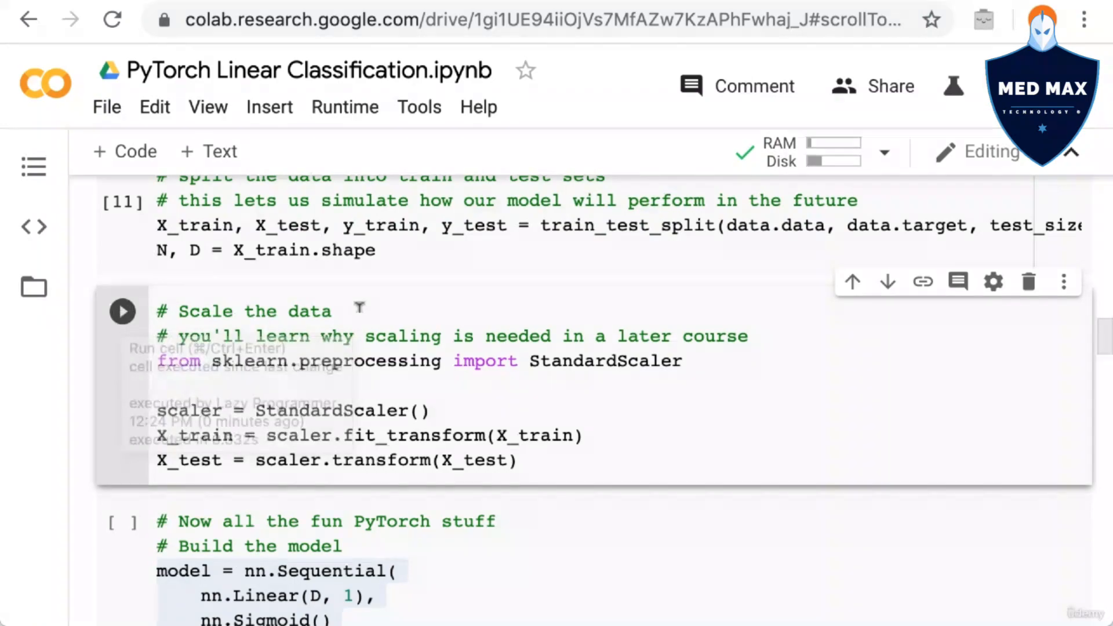
pyautogui.scroll(-3)
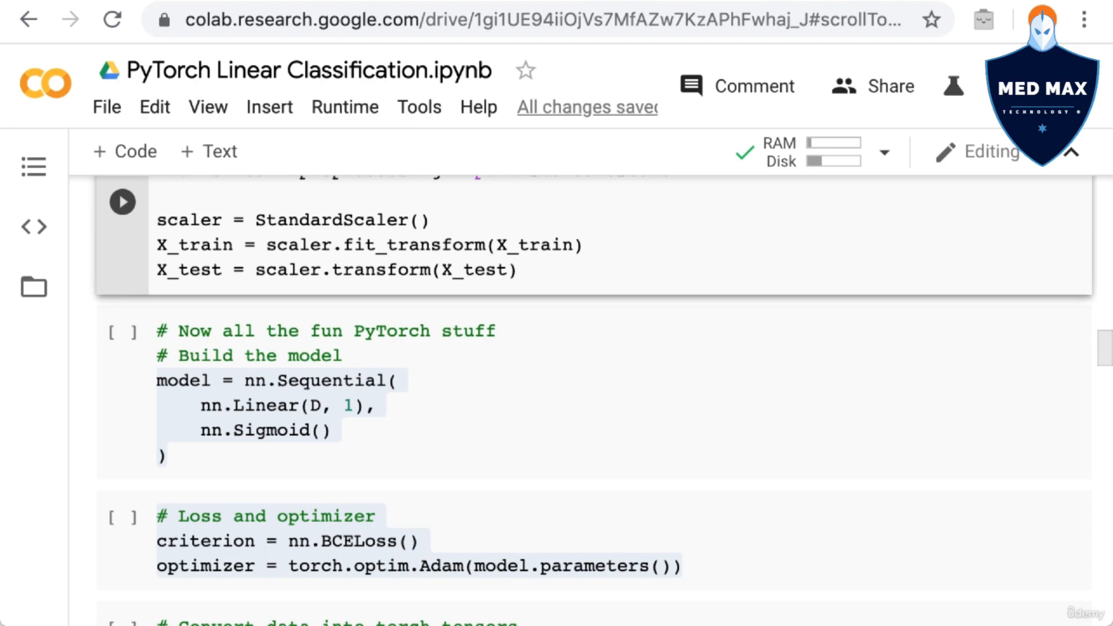
pyautogui.moveTo(131, 314)
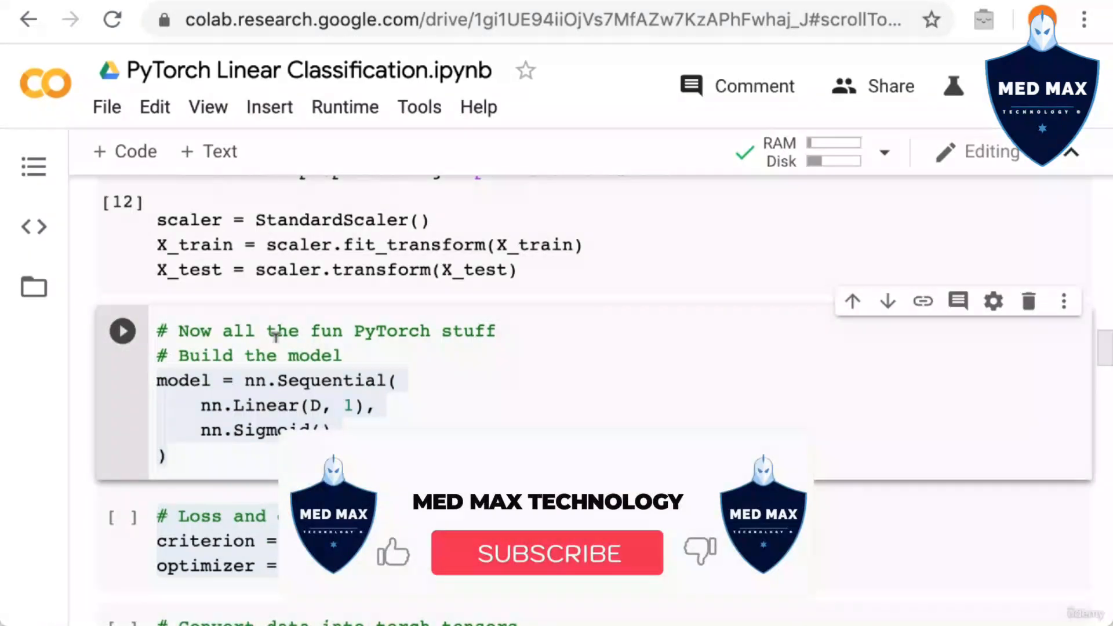
# Step: Scroll down to the nn.Sequential cell with a Linear layer and Sigmoid
pyautogui.scroll(-3)
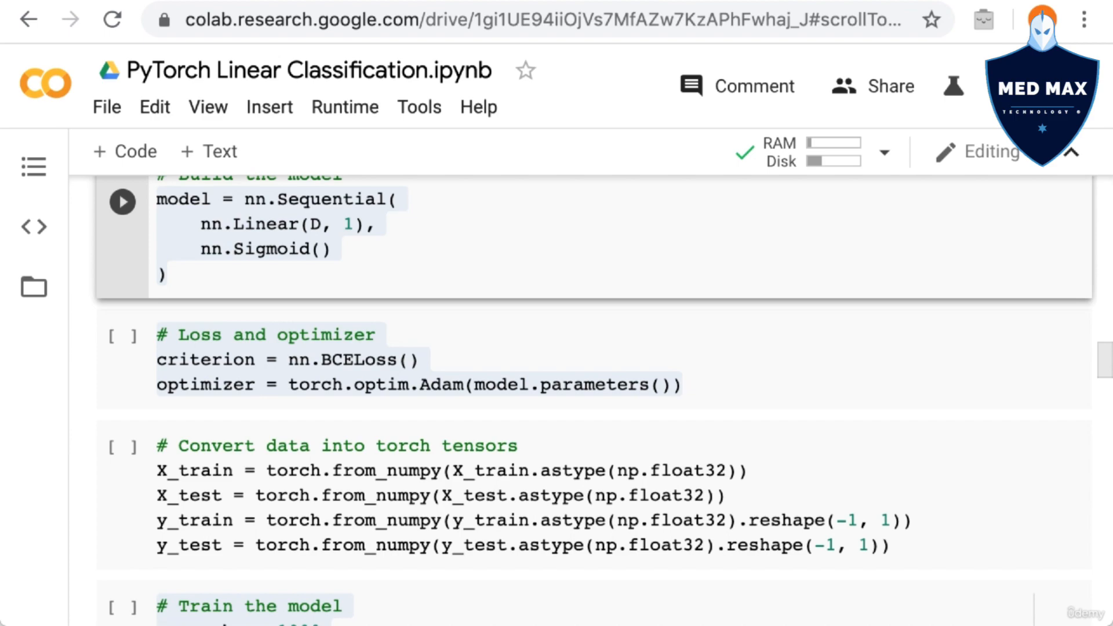
pyautogui.moveTo(62, 360)
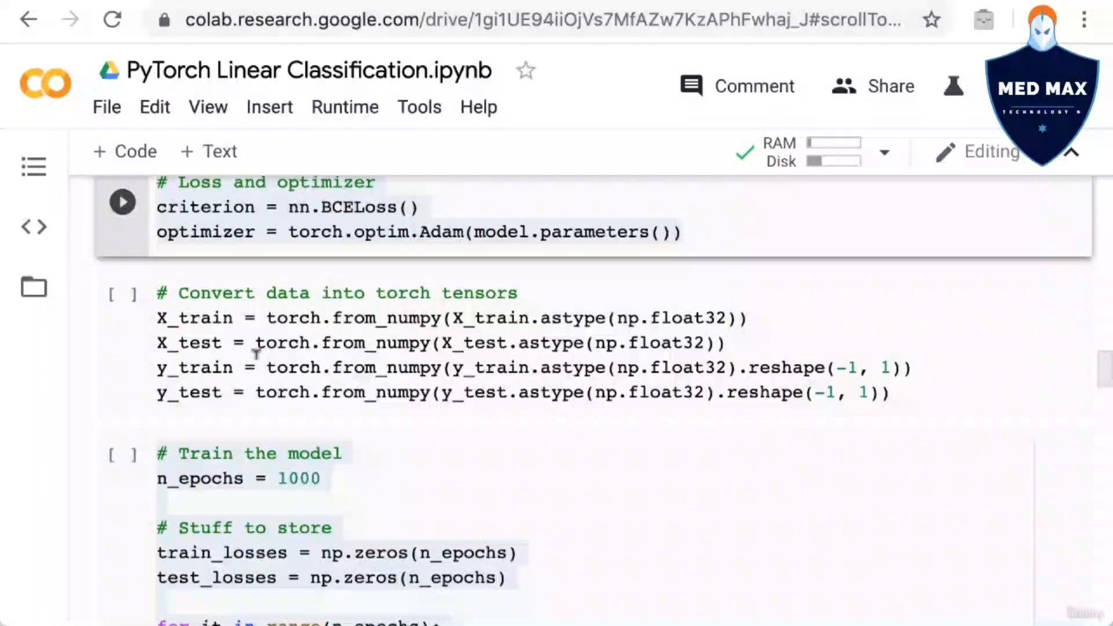
# Step: Run the 'Convert data into torch tensors' cell after the BCELoss/Adam cell
pyautogui.scroll(-3)
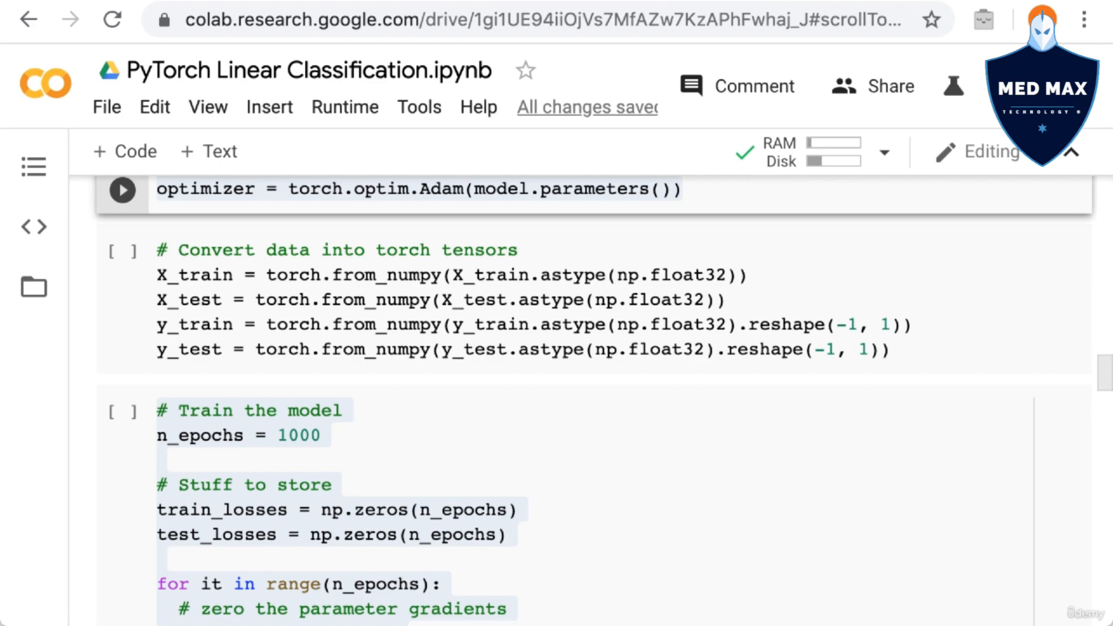
pyautogui.click(121, 252)
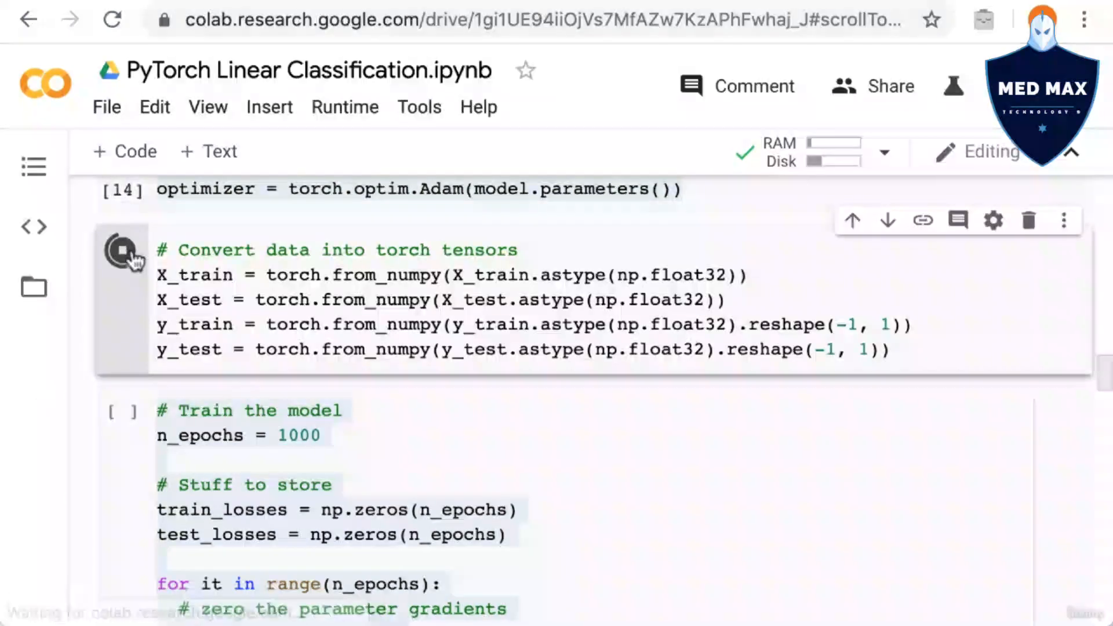
# Step: Scroll through the 1000-epoch training loop code in the 'Train the model' cell
pyautogui.scroll(-3)
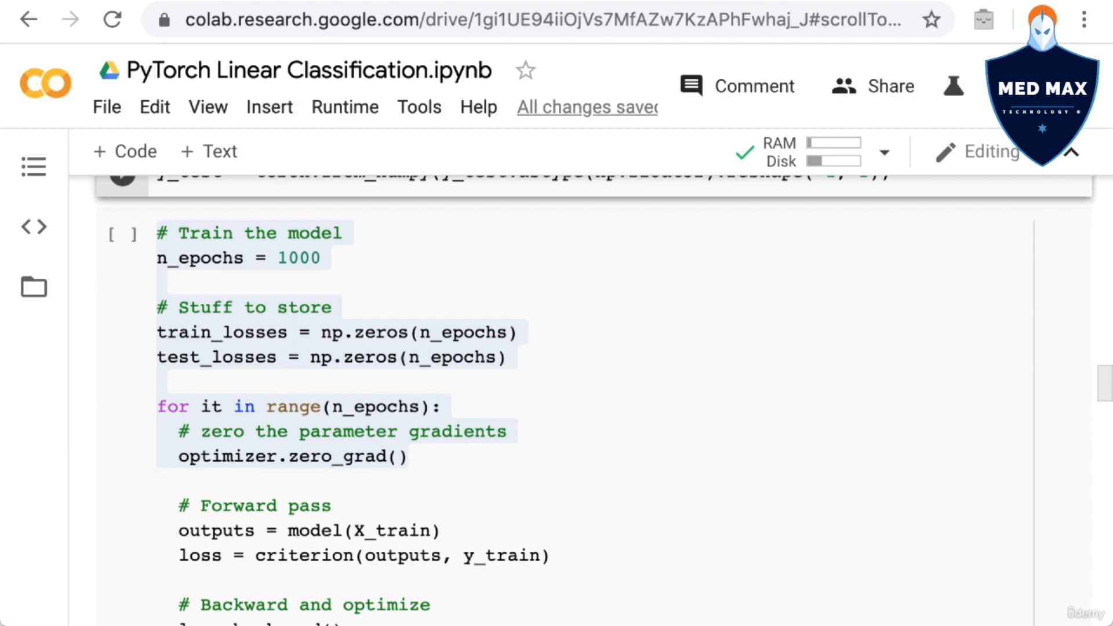
pyautogui.scroll(-3)
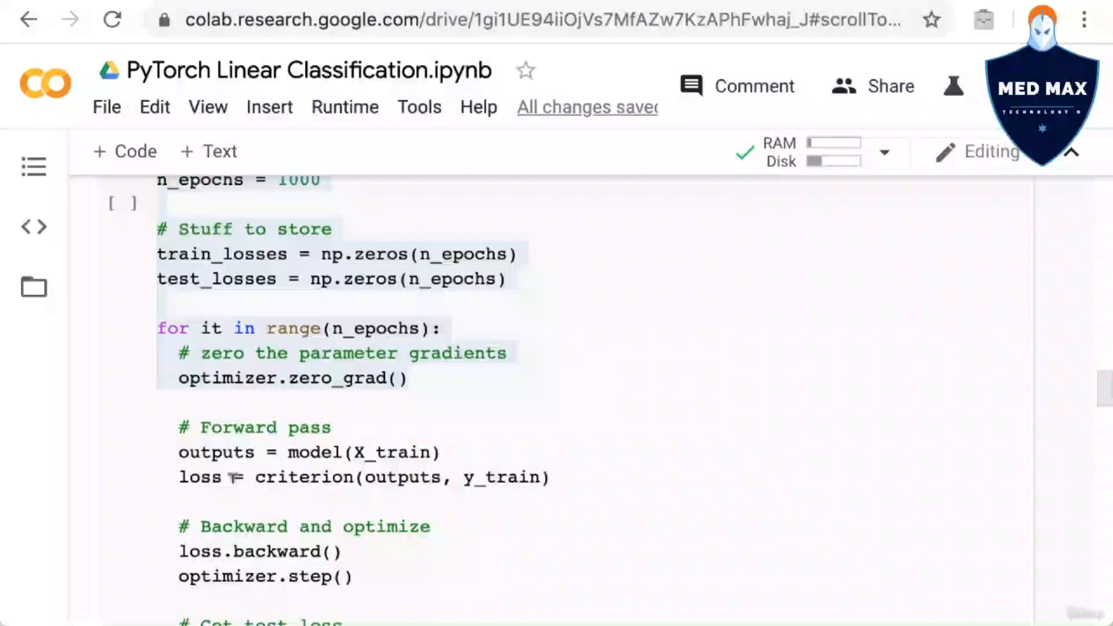
pyautogui.scroll(-3)
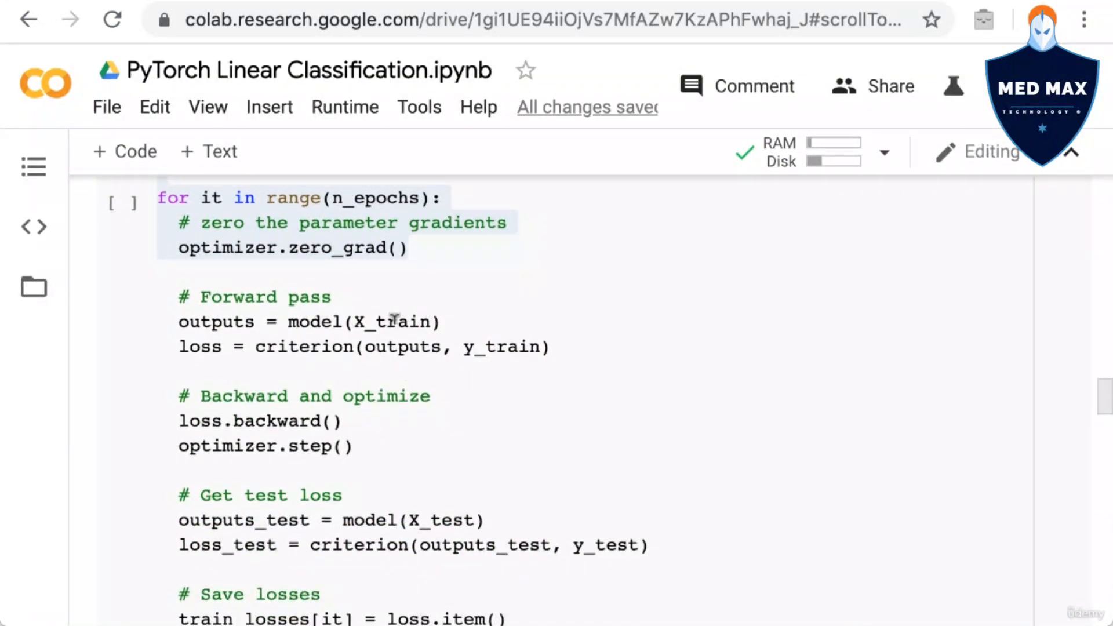
pyautogui.moveTo(288, 276)
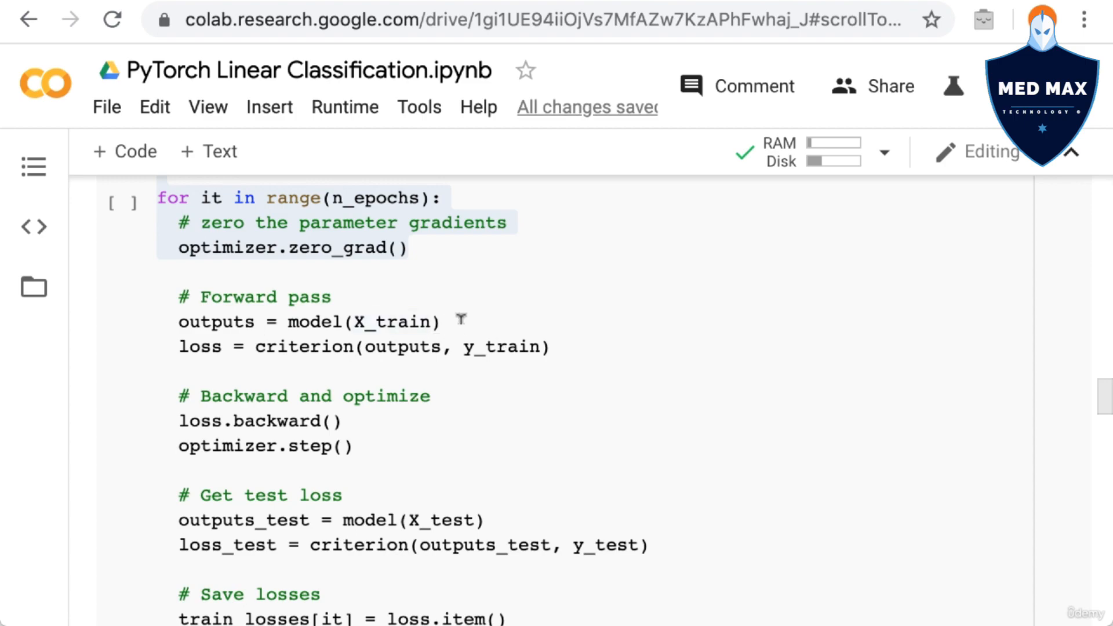
pyautogui.scroll(-3)
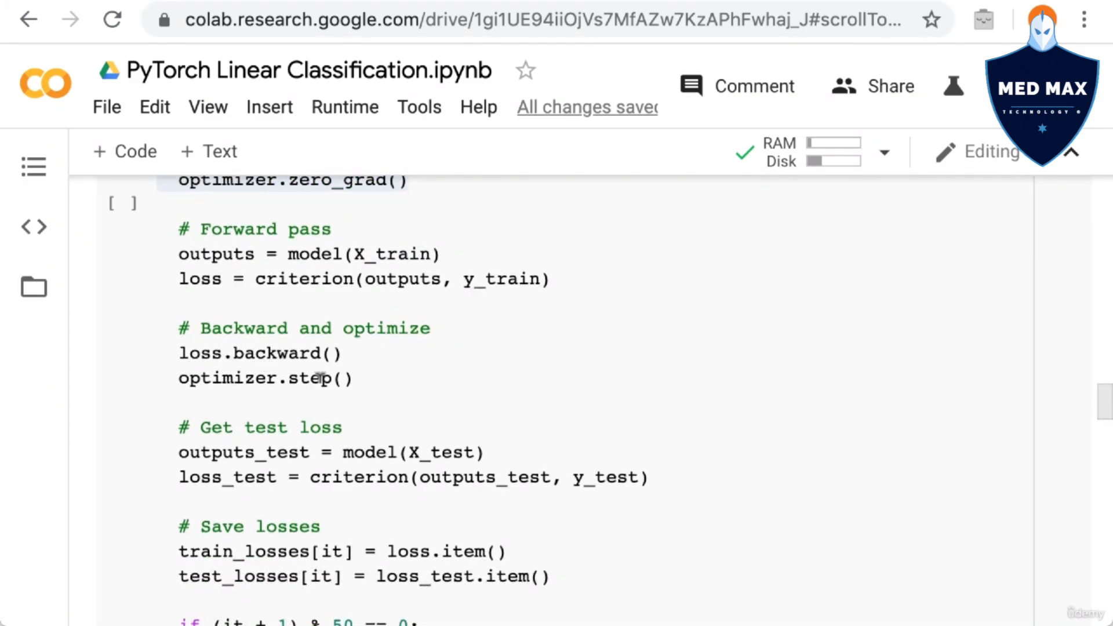
pyautogui.scroll(-3)
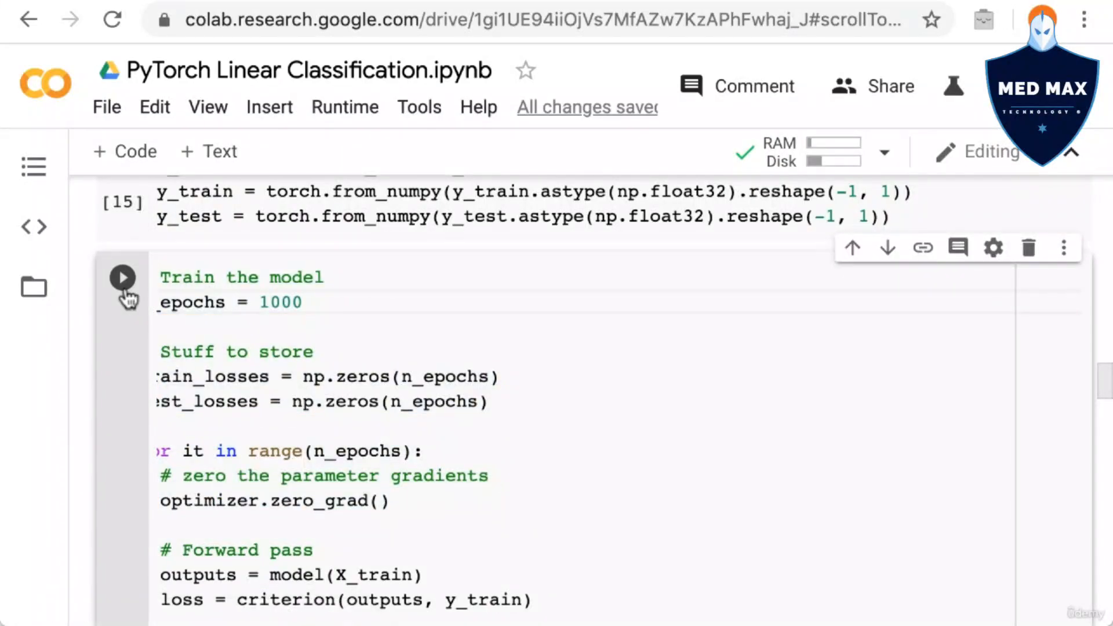
pyautogui.scroll(-3)
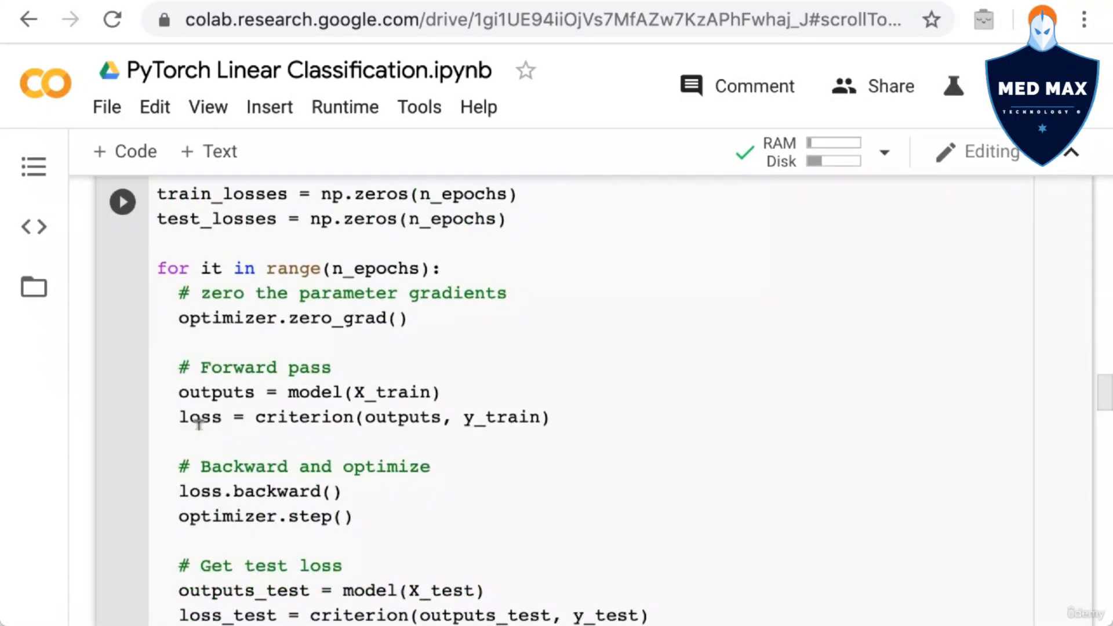
# Step: Run the cell plotting train and test loss per iteration
pyautogui.scroll(-3)
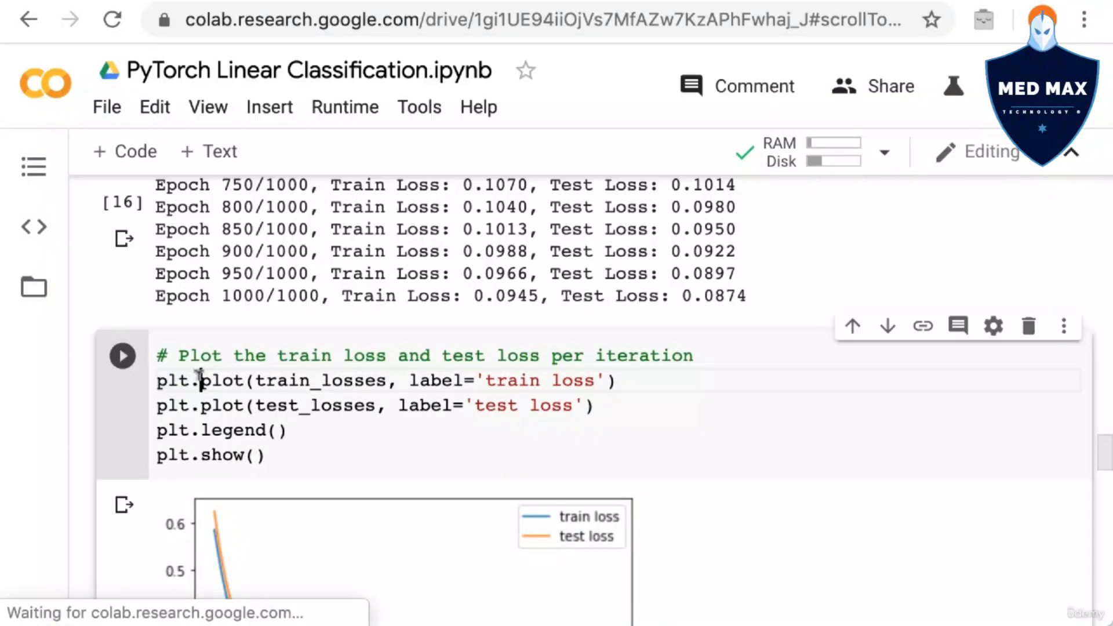
pyautogui.click(122, 355)
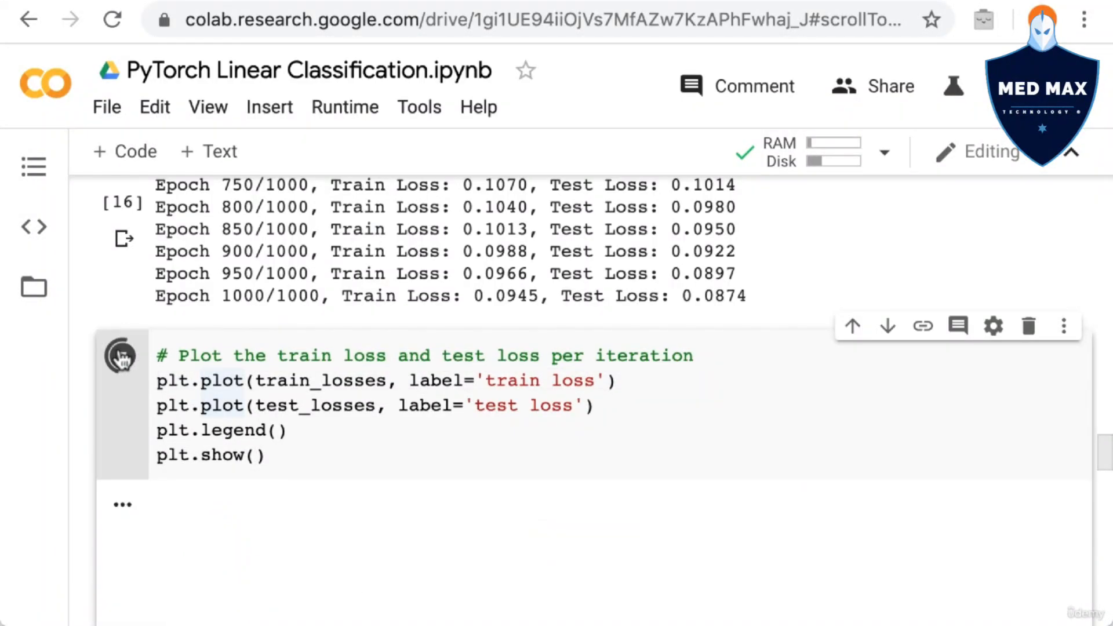
pyautogui.click(122, 357)
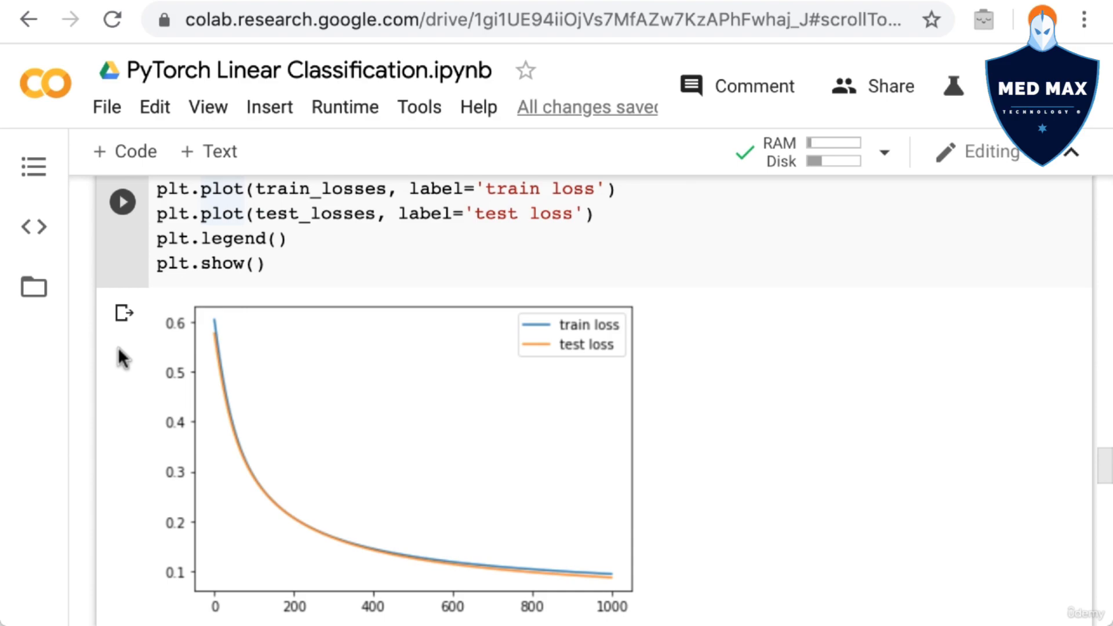
pyautogui.scroll(-3)
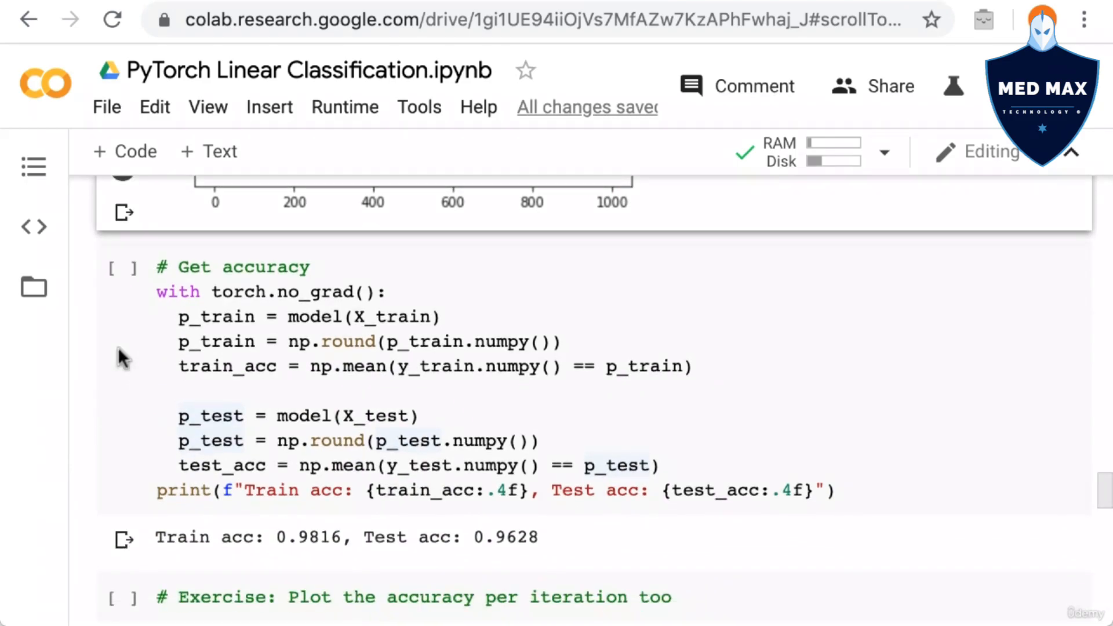
# Step: Run the 'Get accuracy' cell, printing train accuracy 0.9790 and test accuracy 0.9840
pyautogui.click(122, 266)
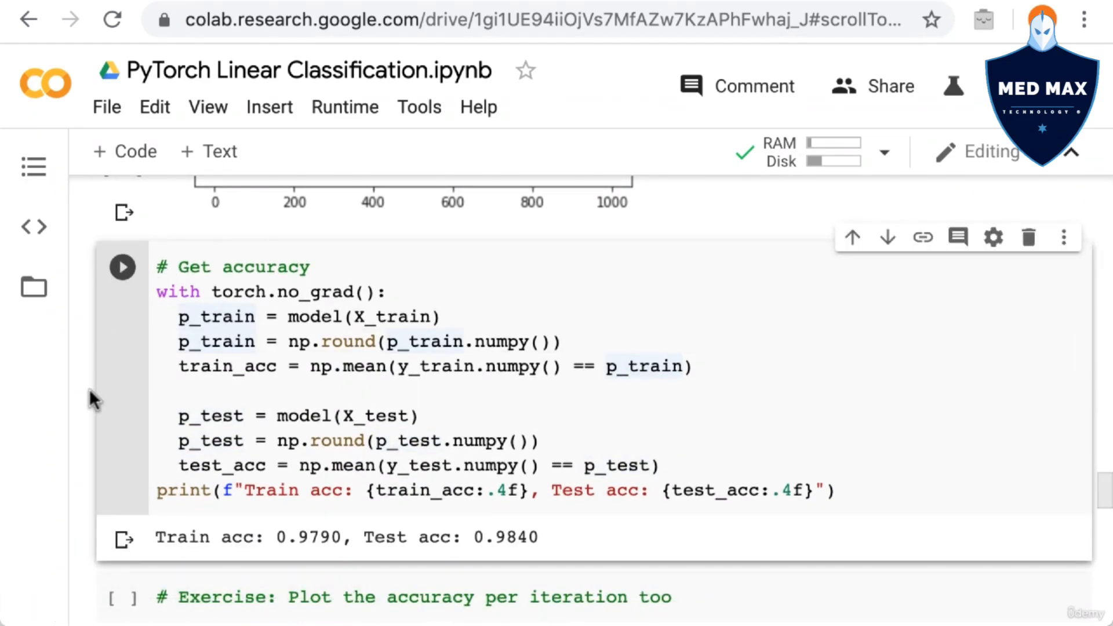
pyautogui.moveTo(78, 426)
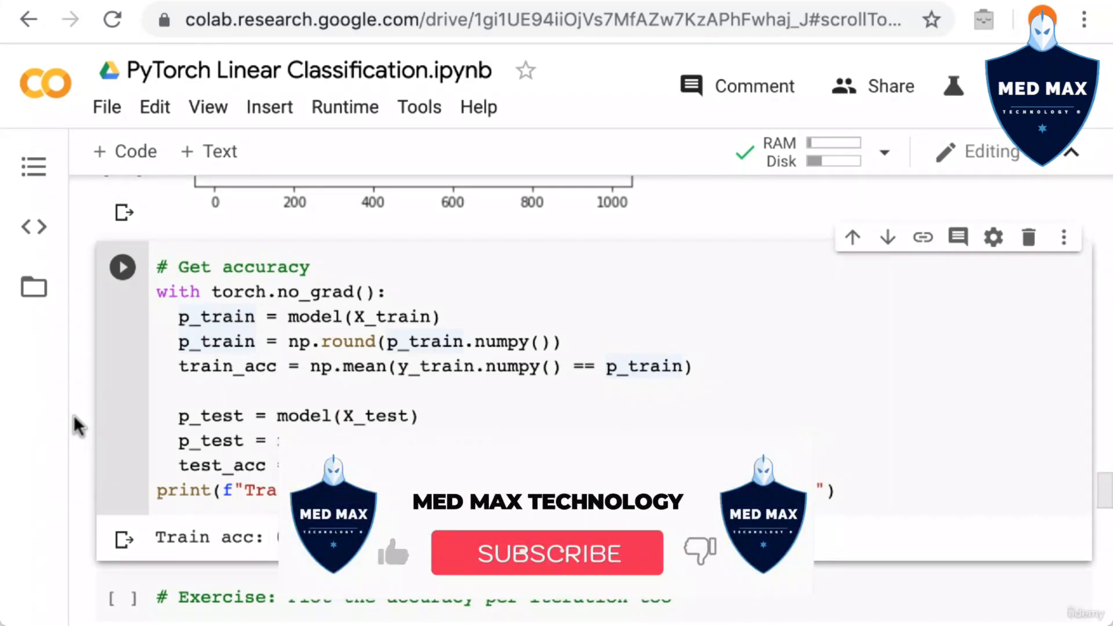
pyautogui.click(546, 554)
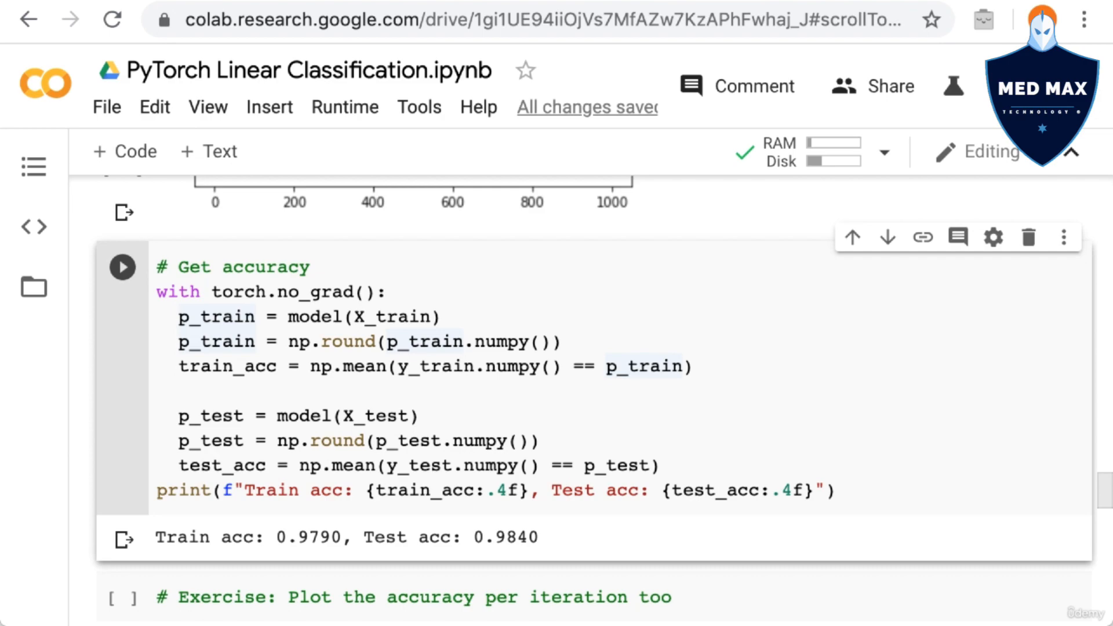
pyautogui.moveTo(39, 573)
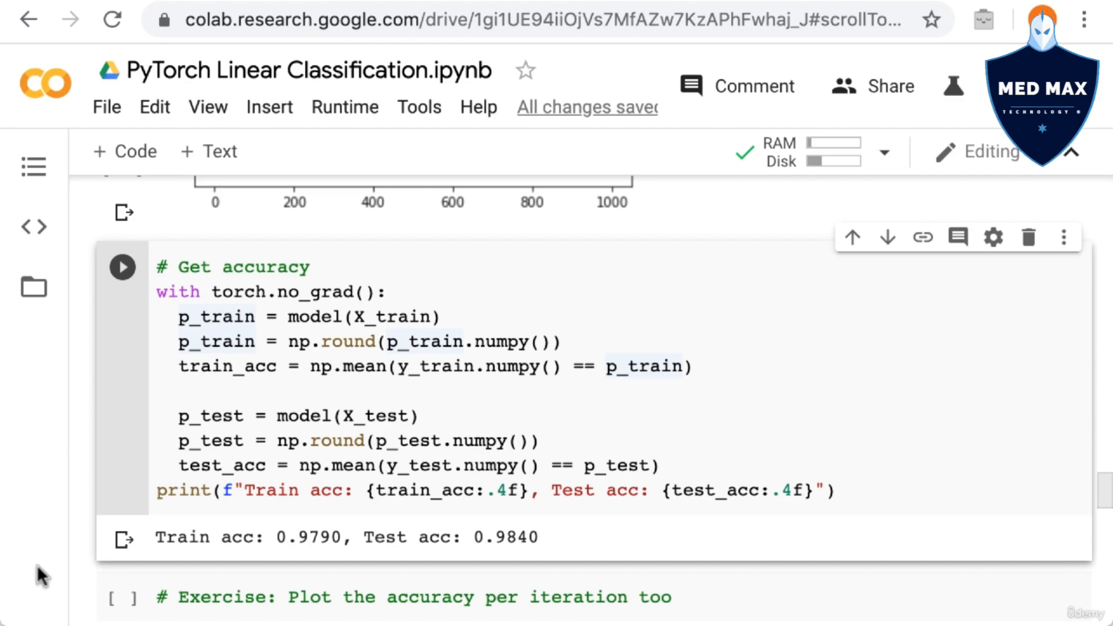
pyautogui.scroll(-3)
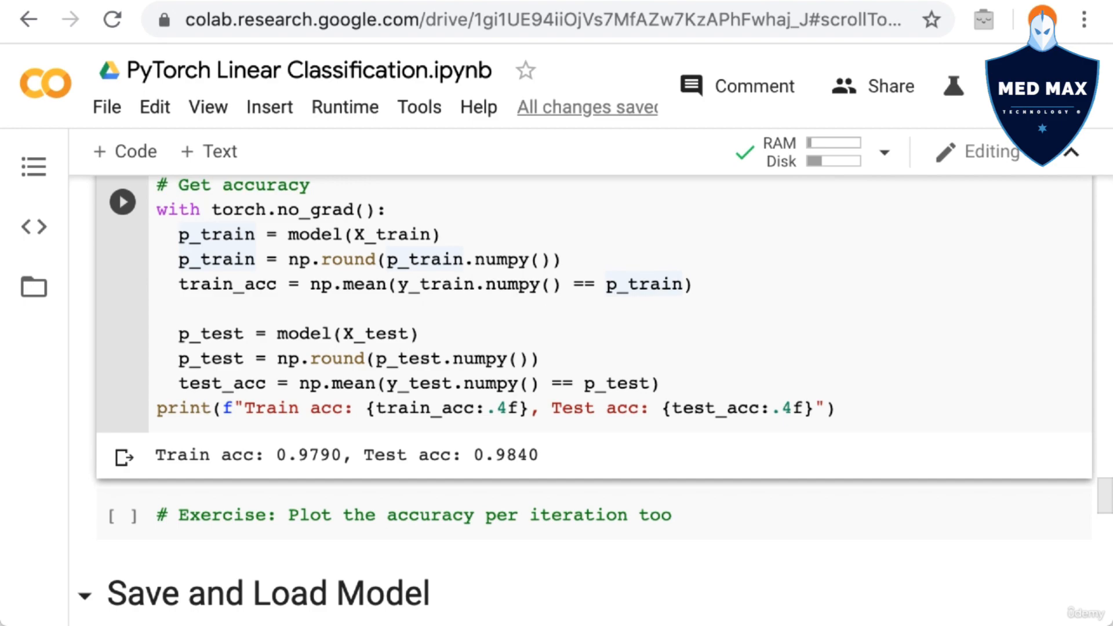
pyautogui.scroll(-3)
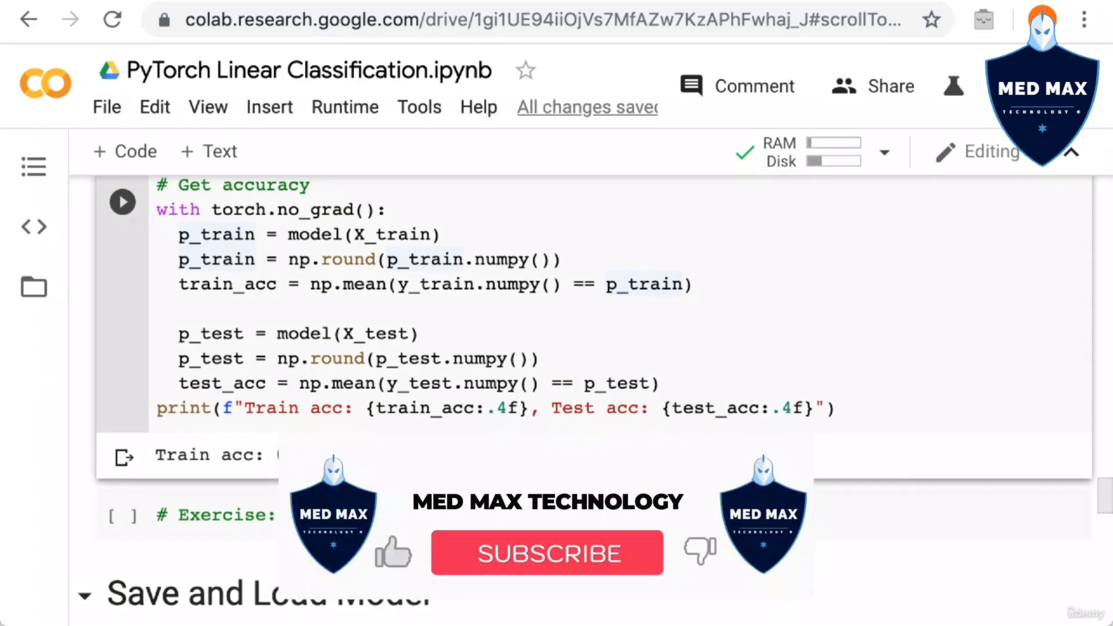
pyautogui.click(547, 553)
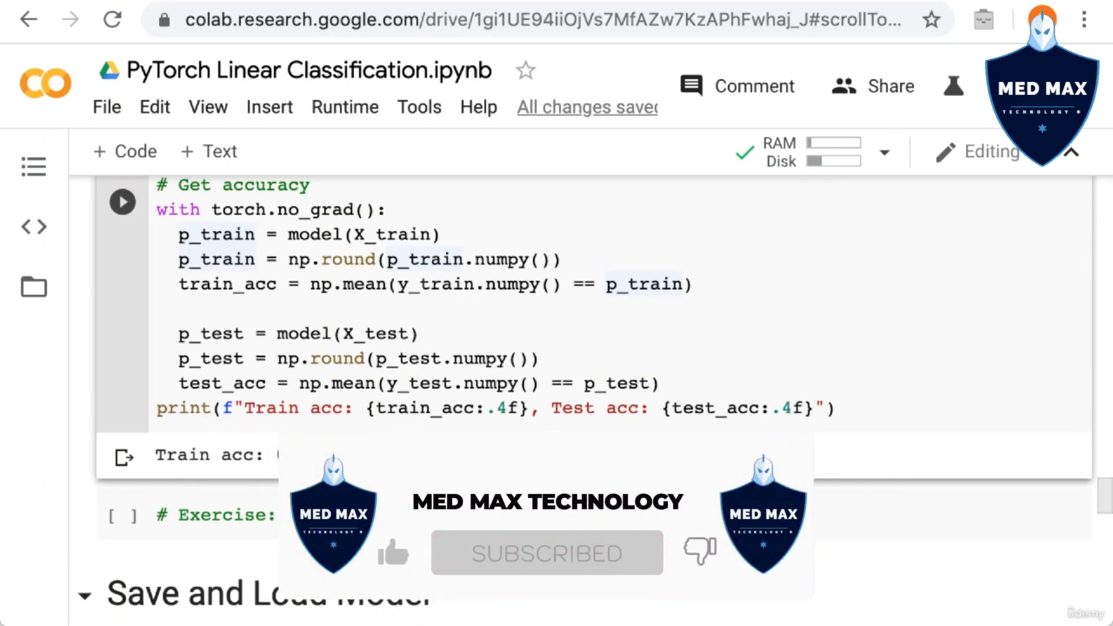